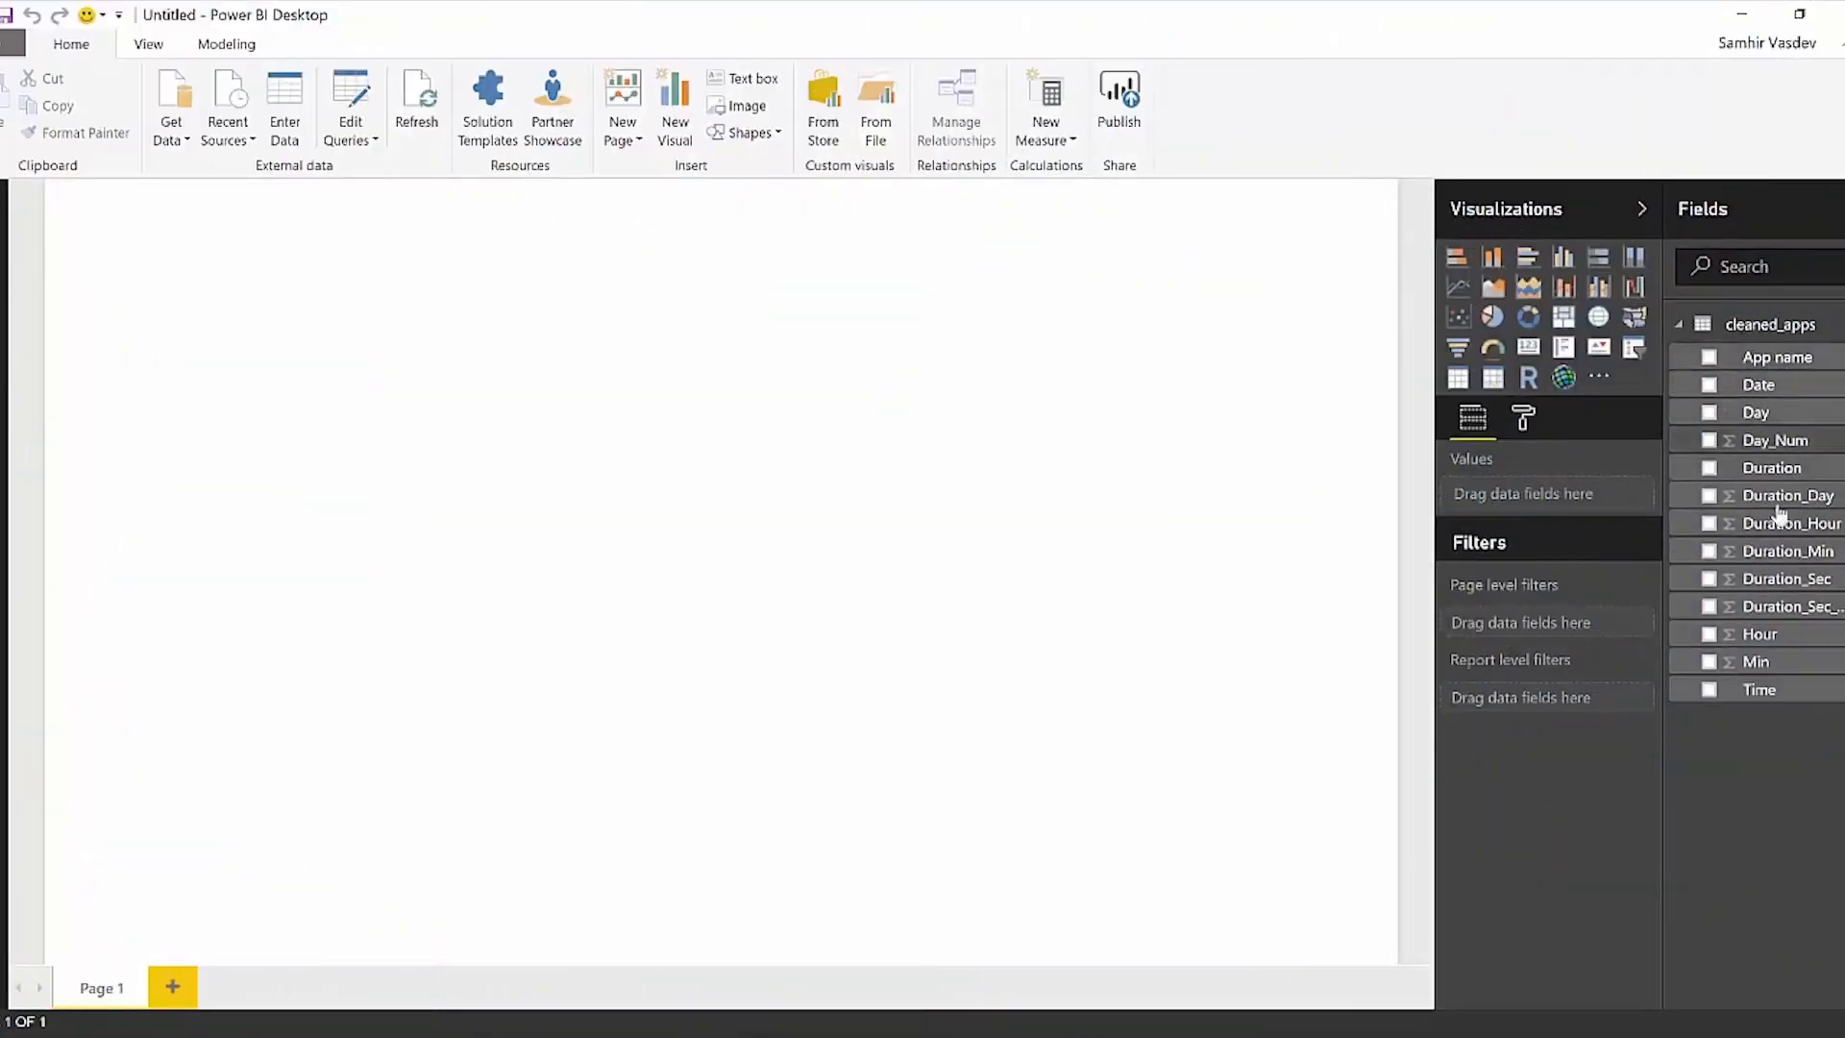
{"action": "mouse_move", "coordinate": [1772, 340]}
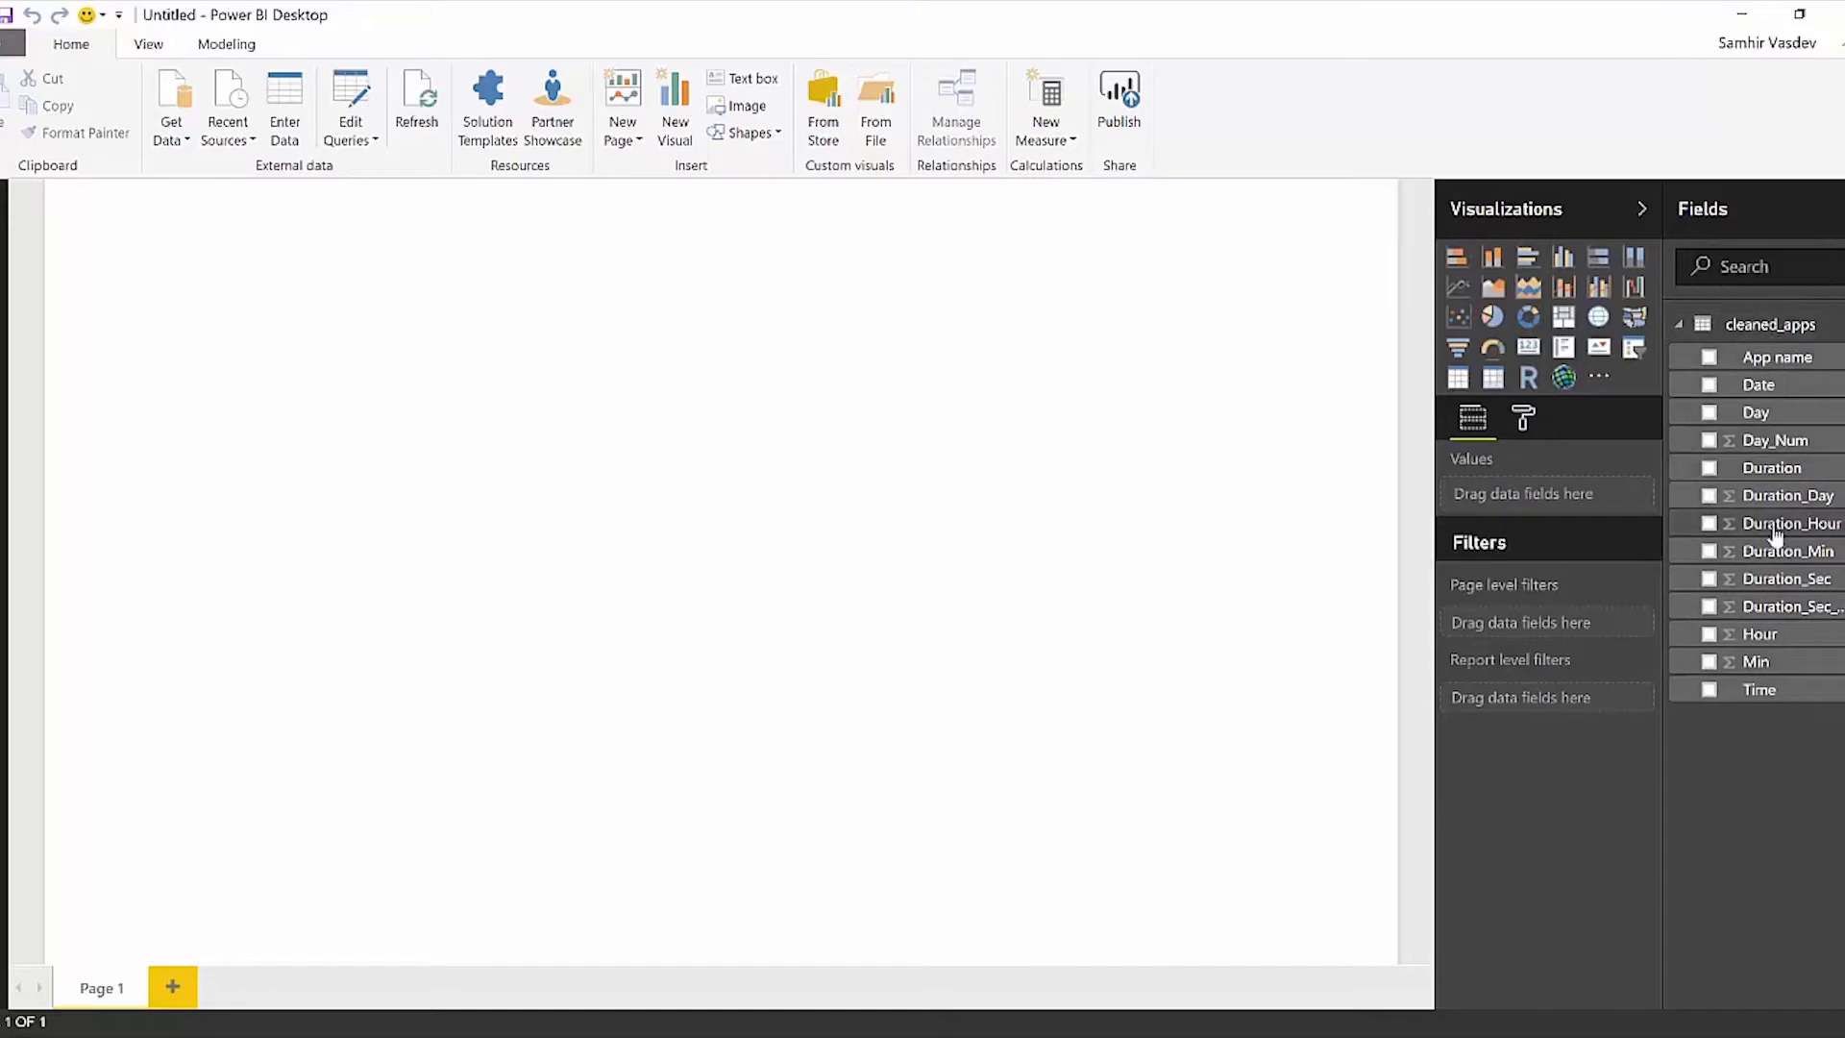
{"action": "mouse_move", "coordinate": [1791, 523]}
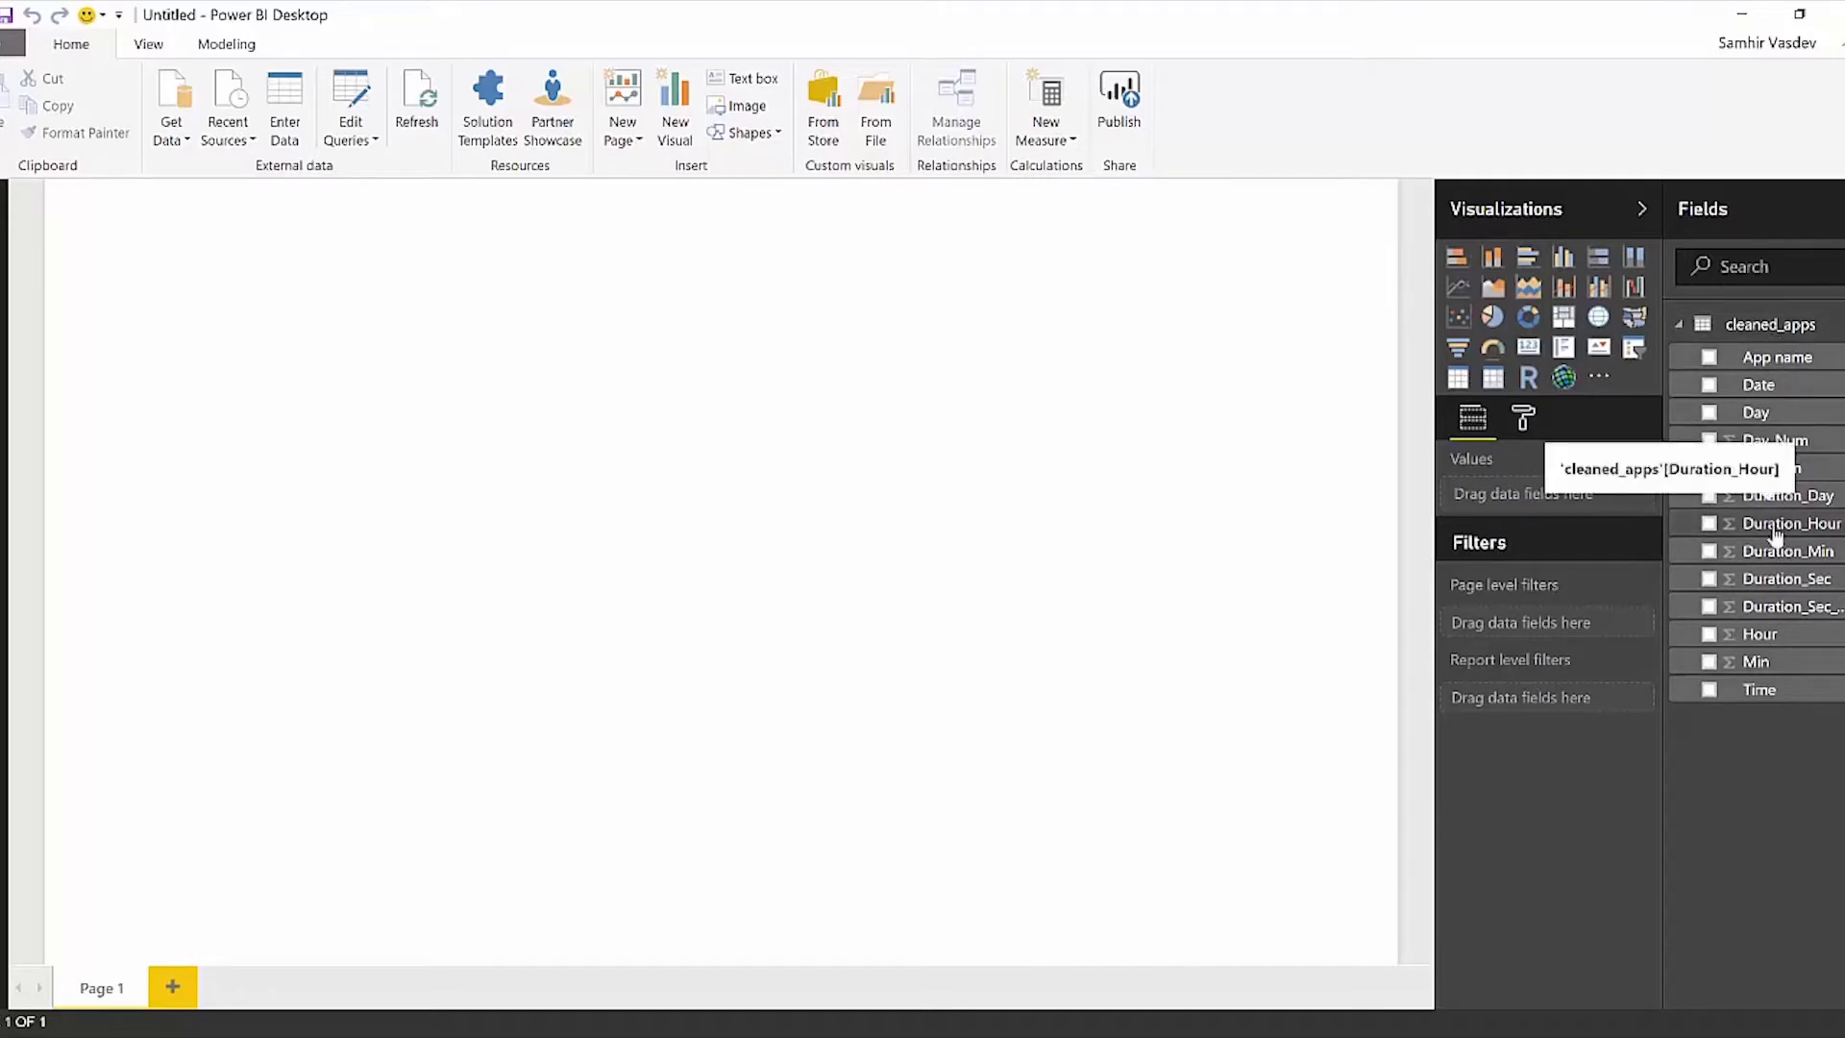